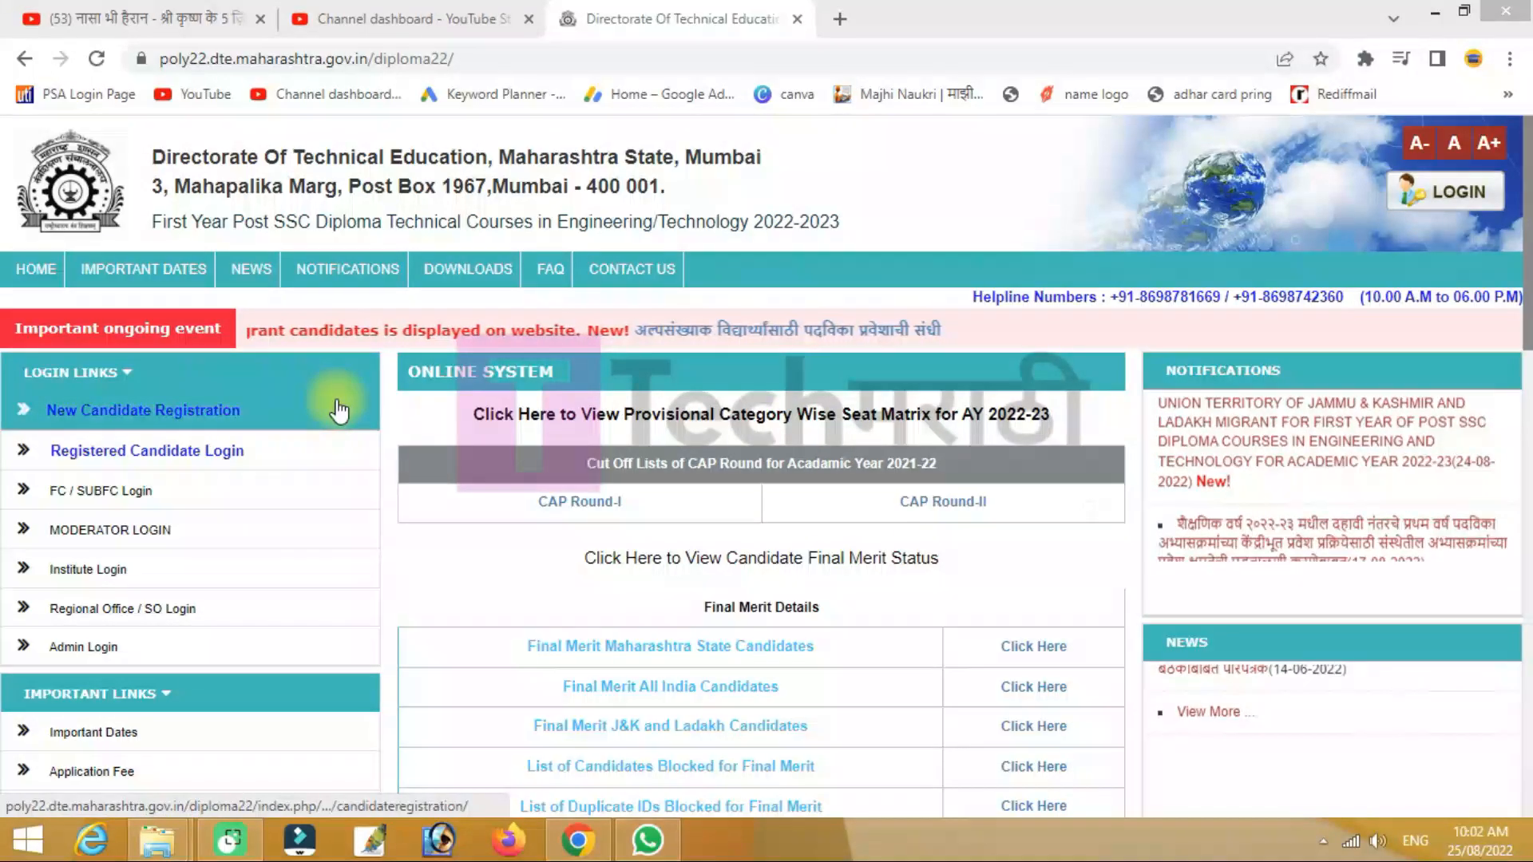
# Open the Important Dates schedule page for 2022-23 diploma admissions
pyautogui.click(142, 268)
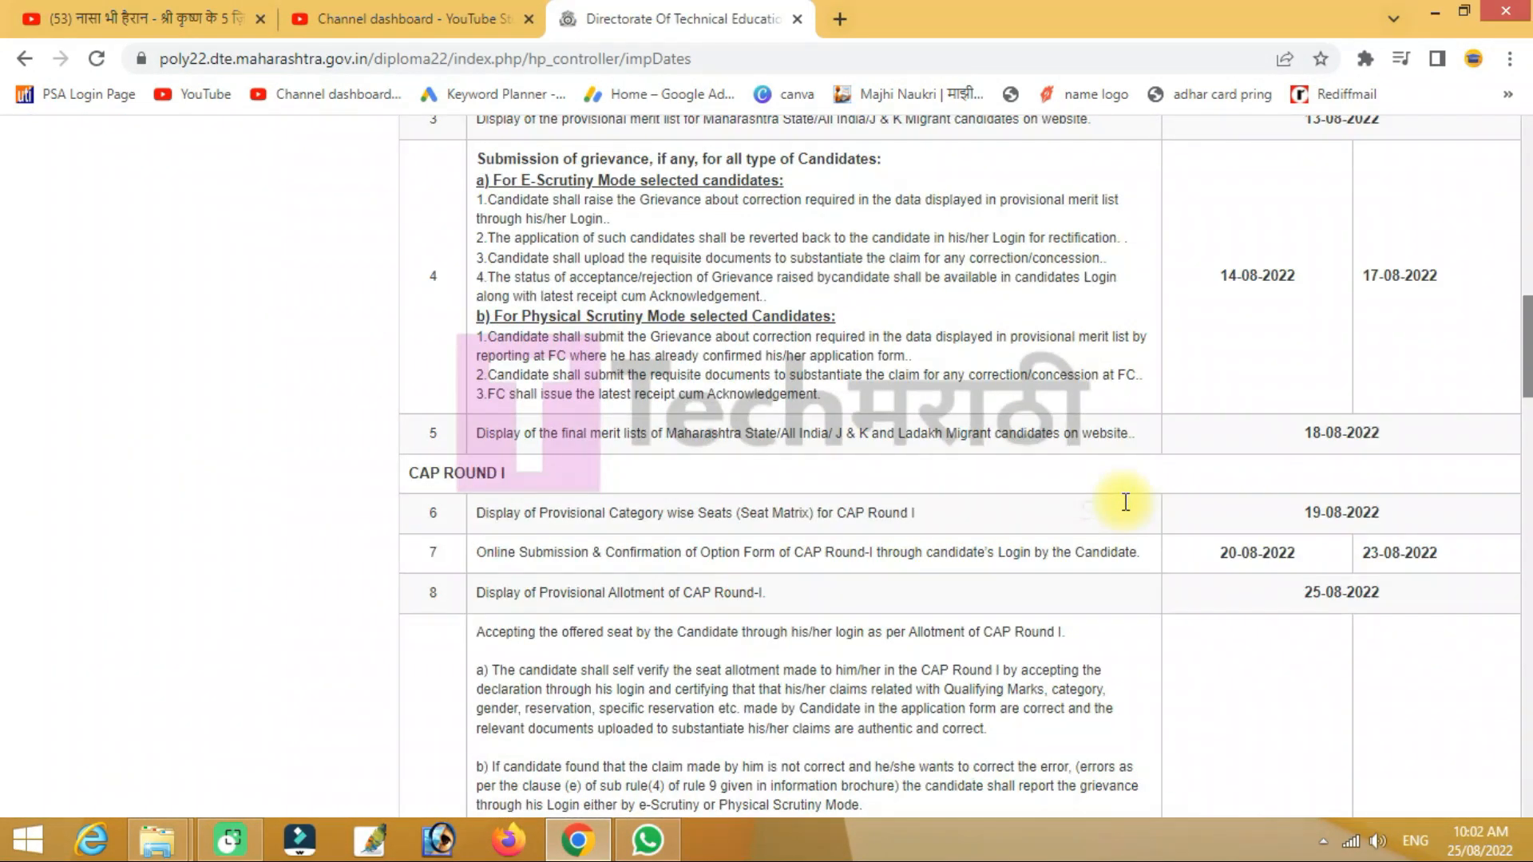
# Highlight the CAP Round I provisional allotment date 25-08-2022 and bring CAP Round II into view
pyautogui.scroll(-3)
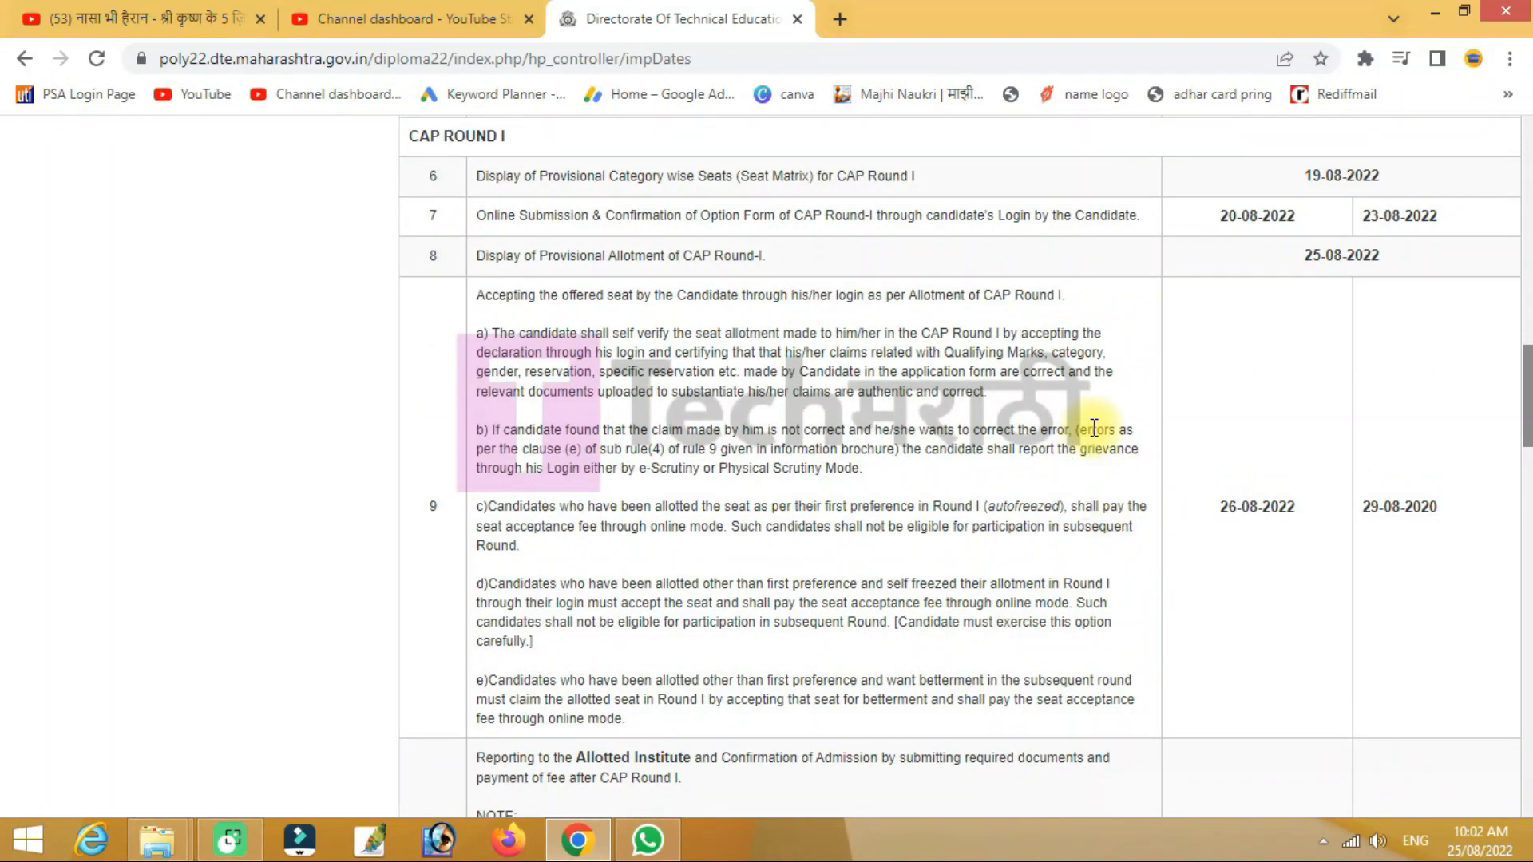
pyautogui.doubleClick(1341, 256)
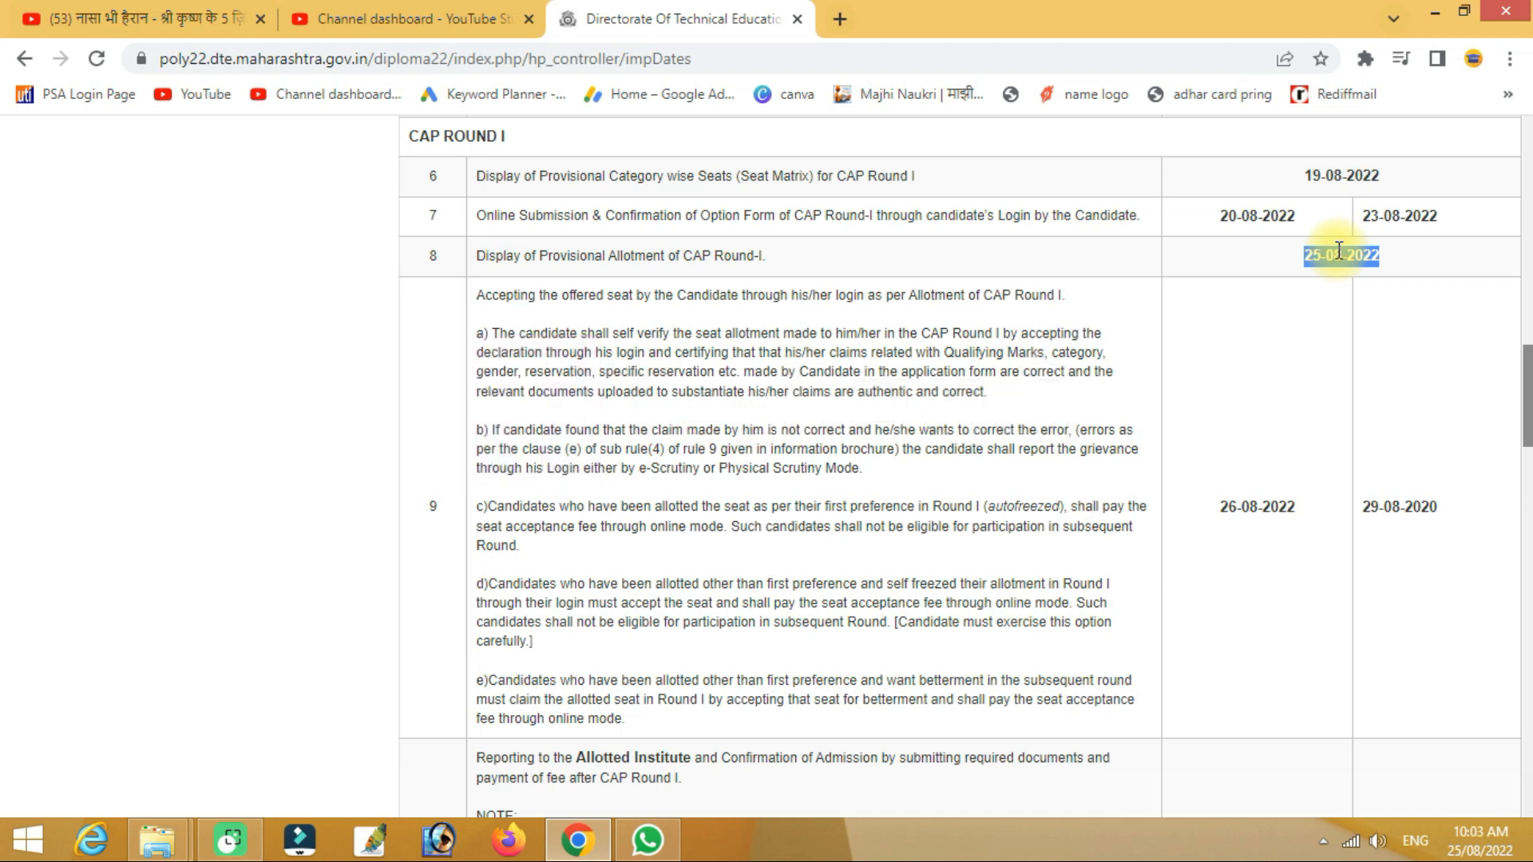
pyautogui.scroll(-3)
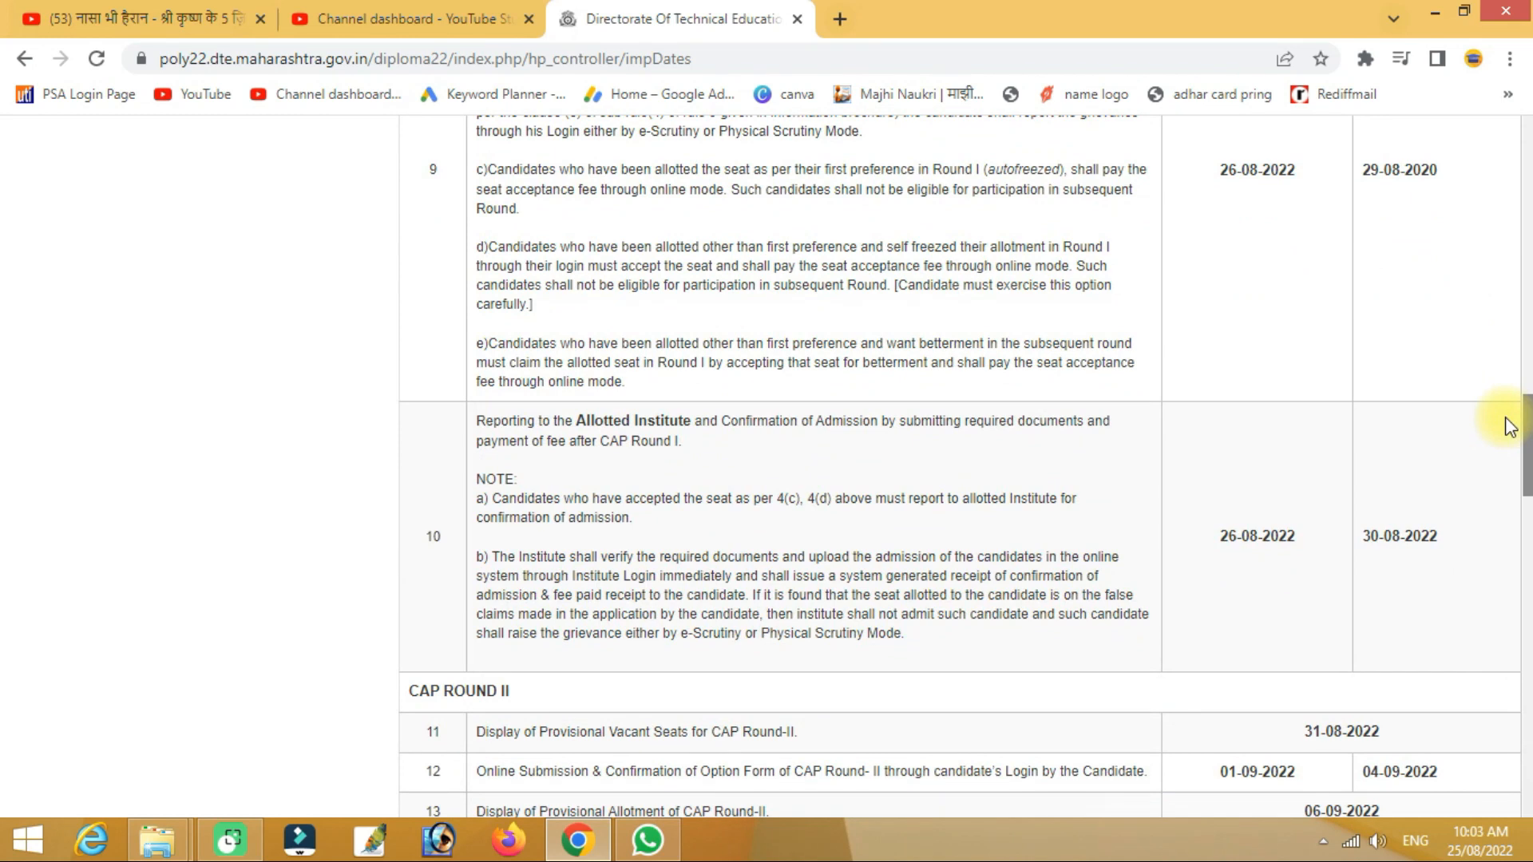